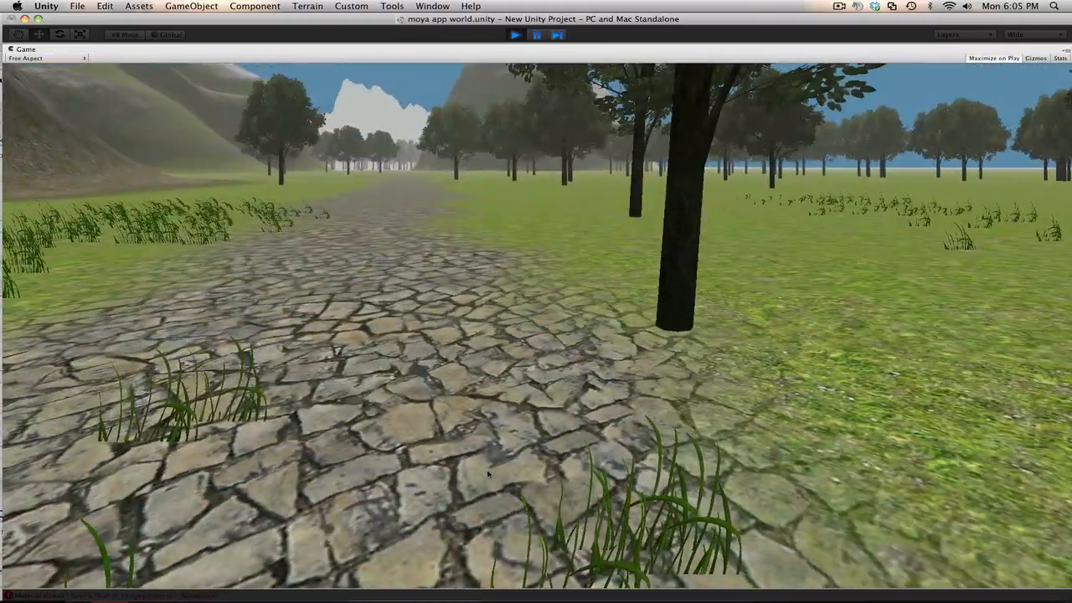
click(839, 6)
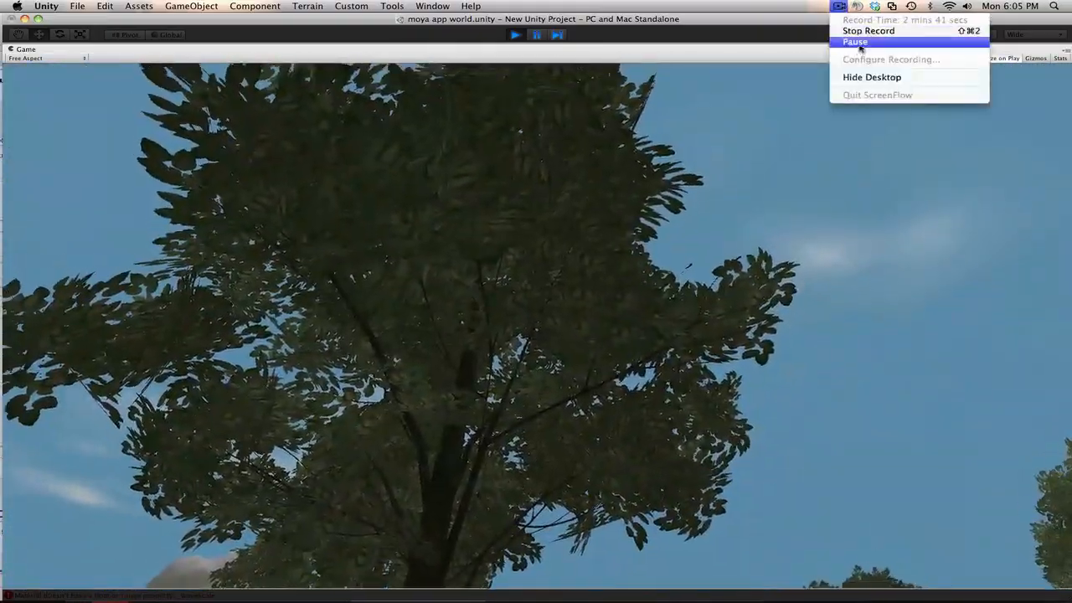
click(854, 42)
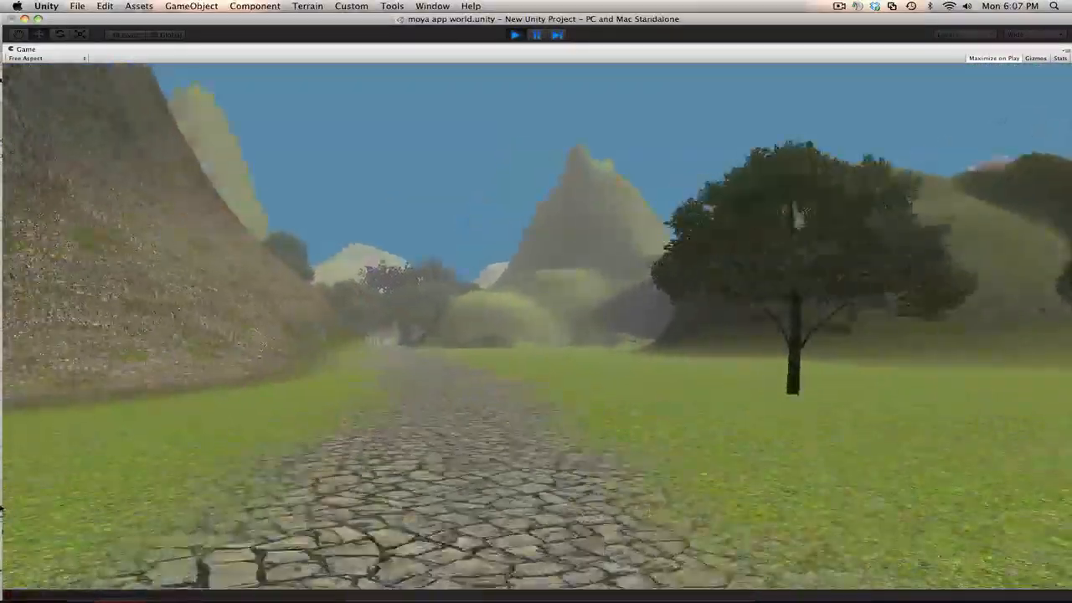
key(w)
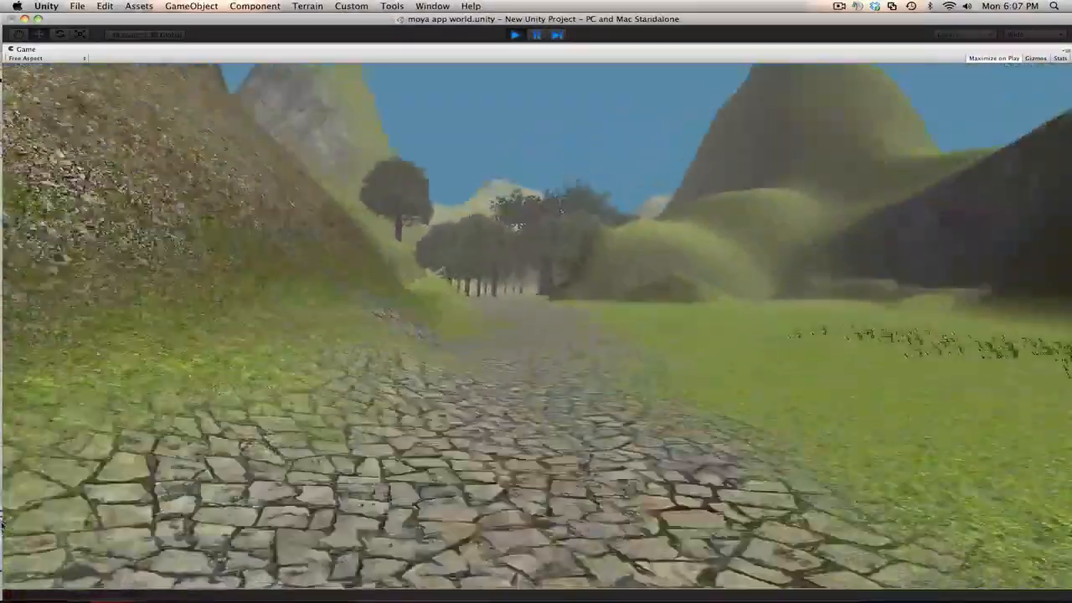